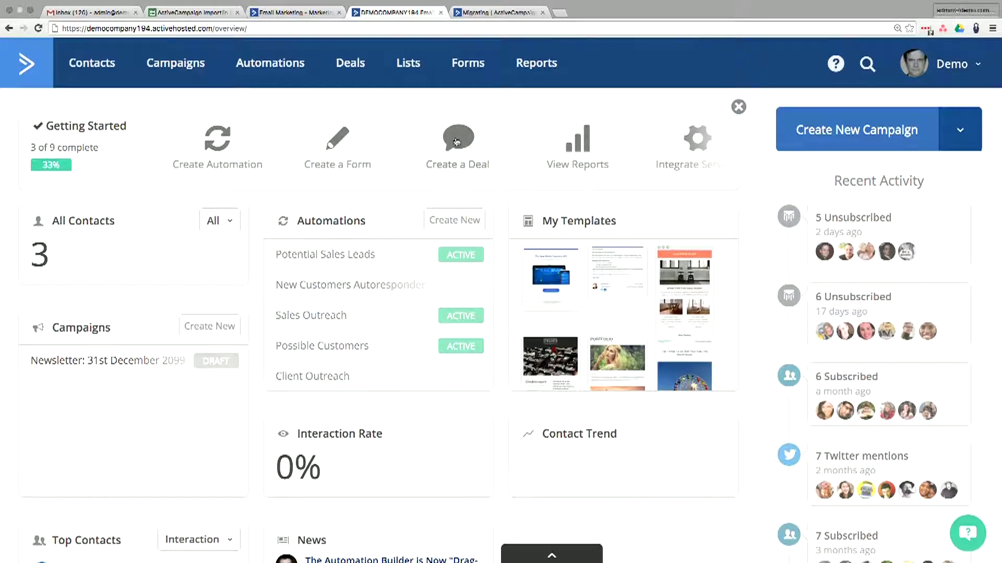
{"action": "mouse_move", "coordinate": [384, 119]}
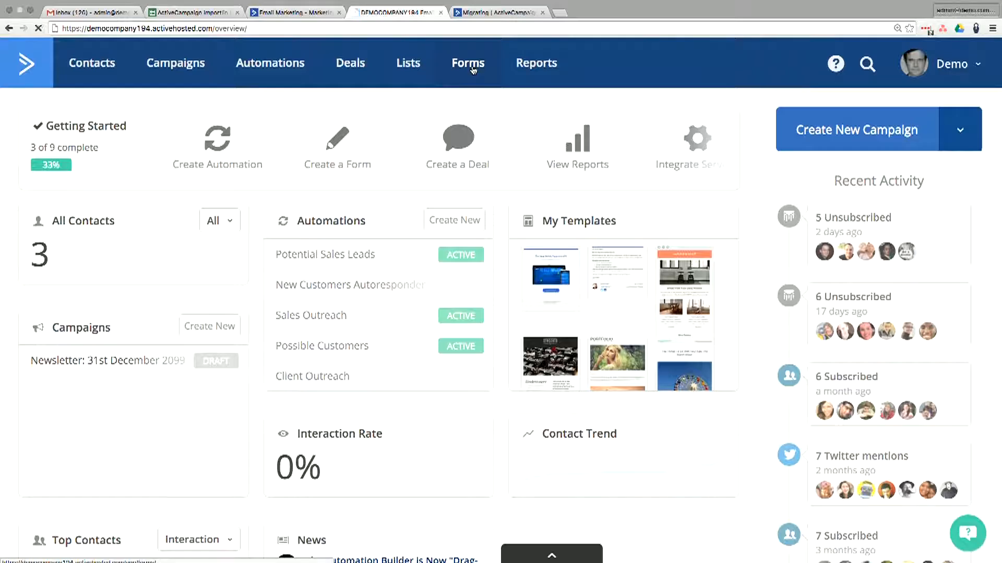
- Open the Forms page and enter 'Newsletter signup' while the form builder introduction is showing
{"action": "left_click", "coordinate": [467, 63]}
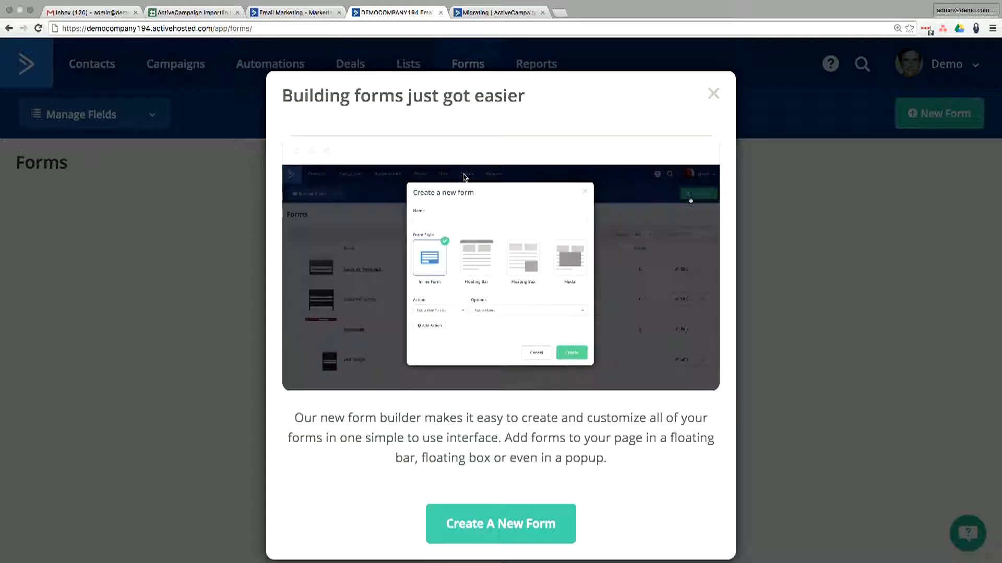
{"action": "type", "text": "Newsletter signup"}
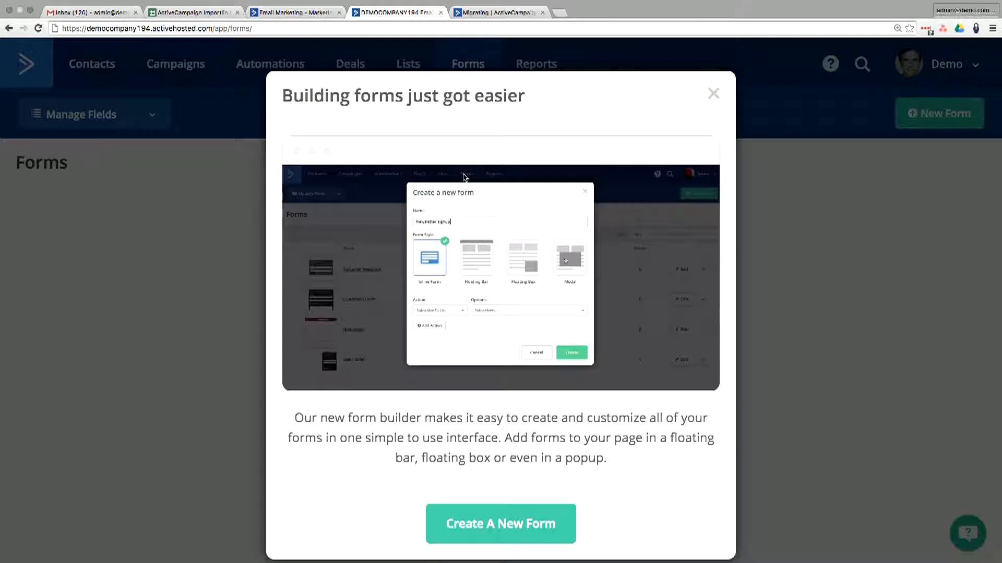